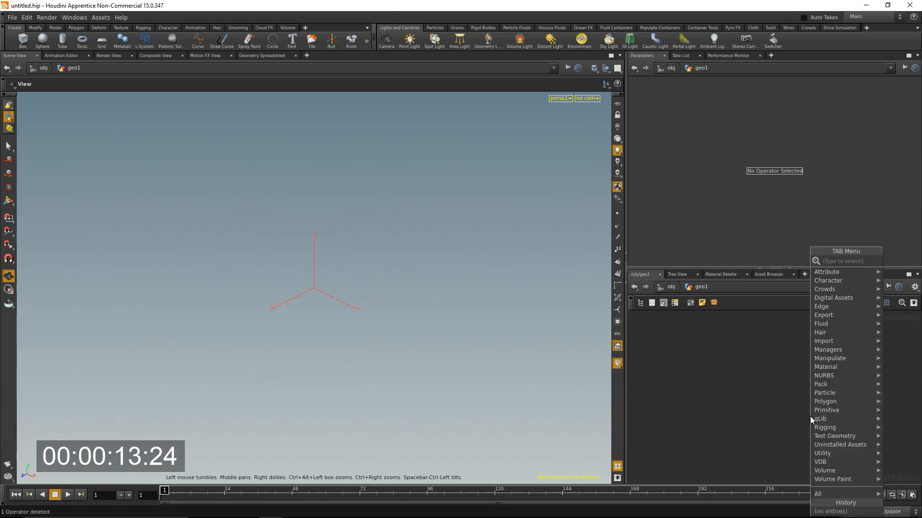
Add a Grid node sized 20 and feed it into an Attribute from Map node
{"action": "left_click", "coordinate": [811, 416]}
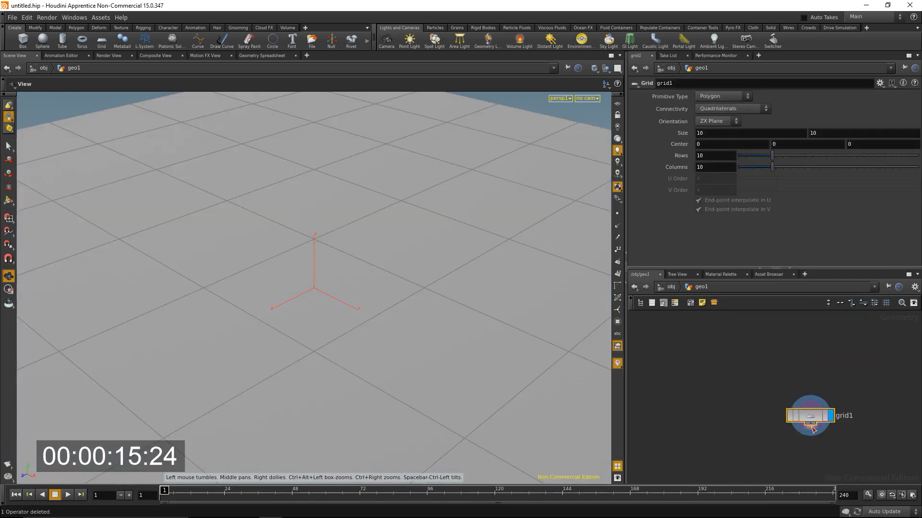
{"action": "type", "text": "20"}
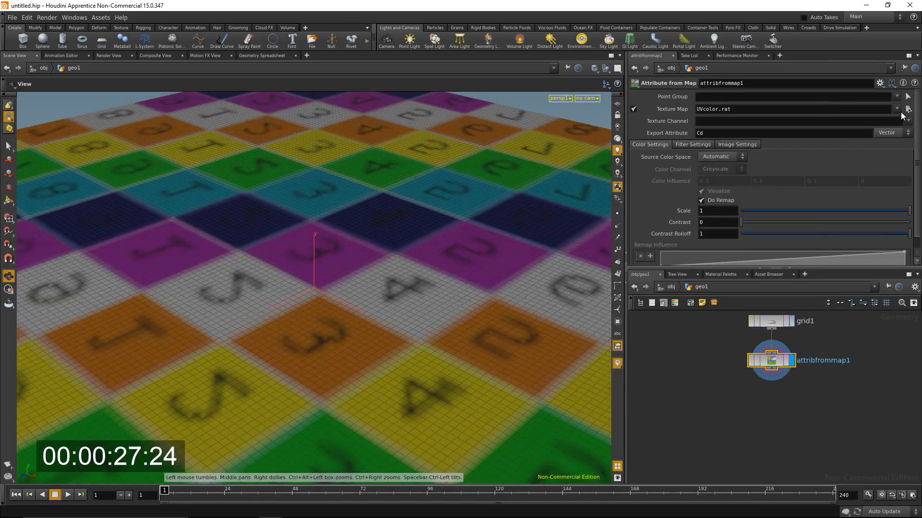
Browse the Texture Map to the tex folder and pick the Rossetti painting image
{"action": "left_click", "coordinate": [907, 109]}
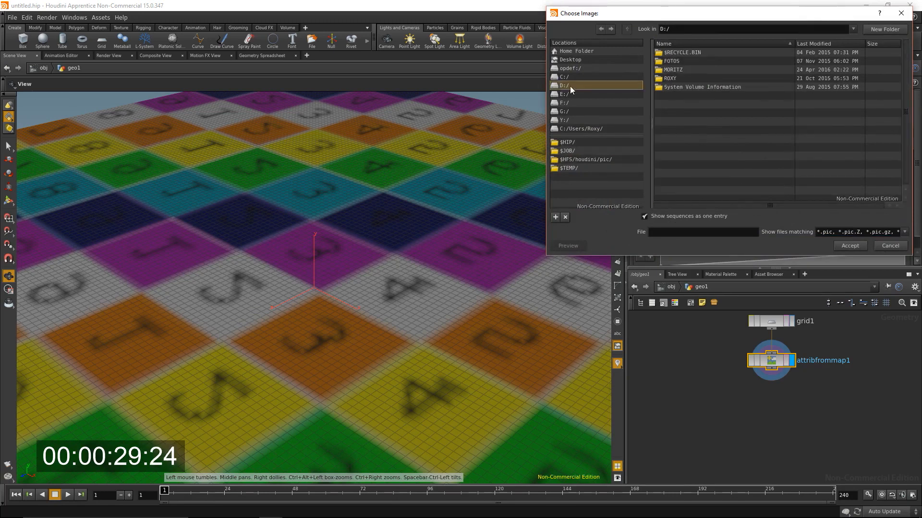
{"action": "double_click", "coordinate": [672, 69]}
{"action": "type", "text": "clus"}
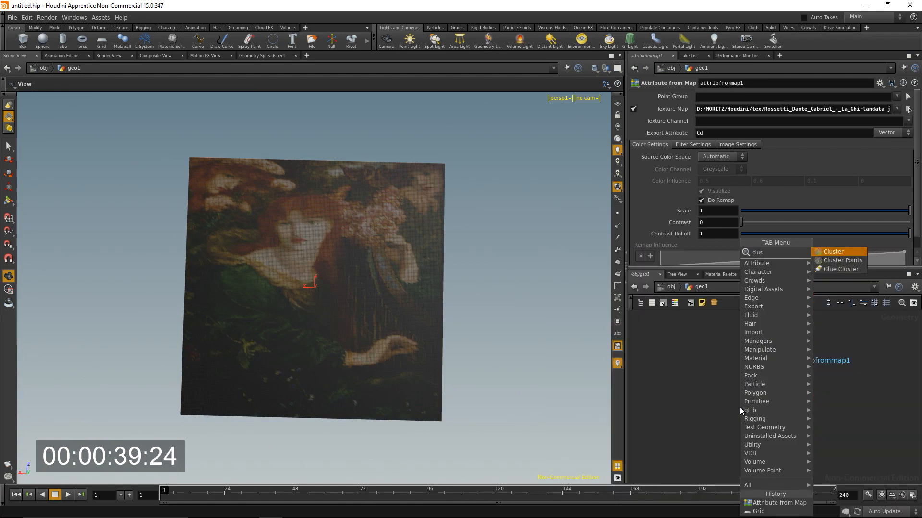
Add a Cluster node on Cd with 10 clusters and Output Cluster Centers enabled
{"action": "left_click", "coordinate": [832, 252]}
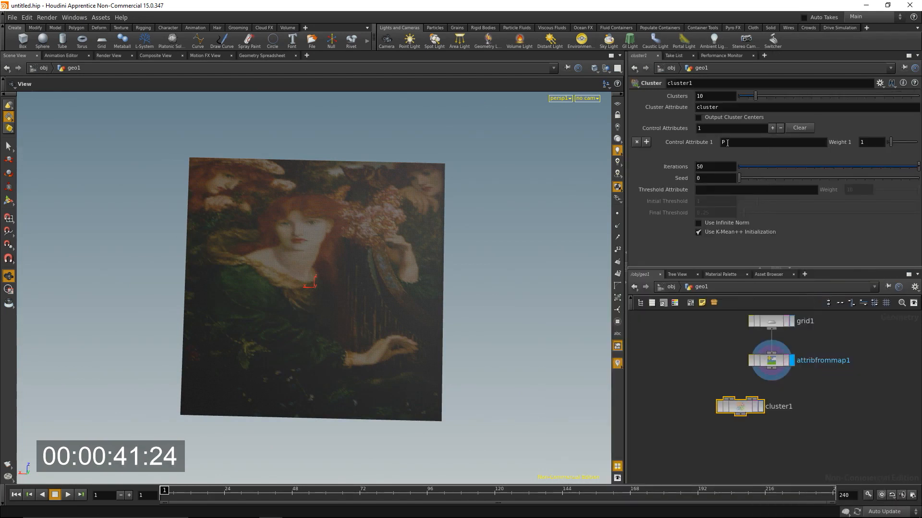
{"action": "type", "text": "Cd"}
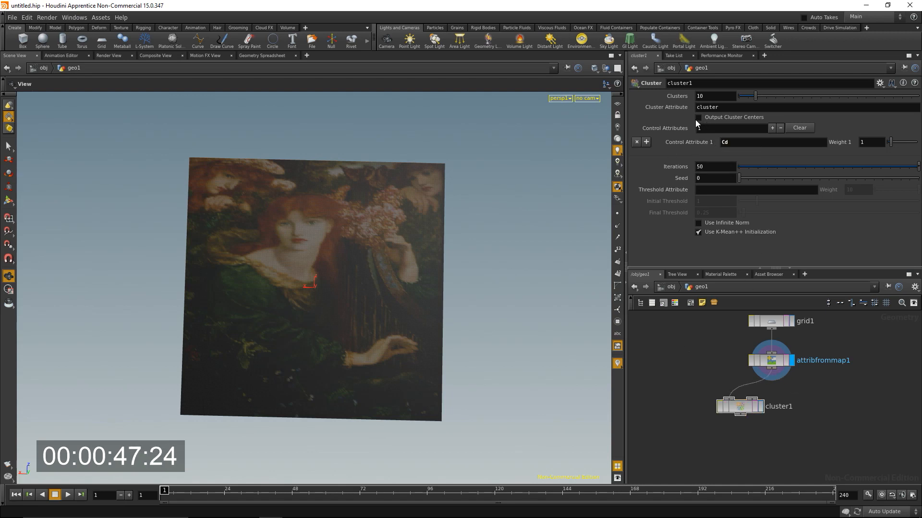
{"action": "mouse_move", "coordinate": [699, 121]}
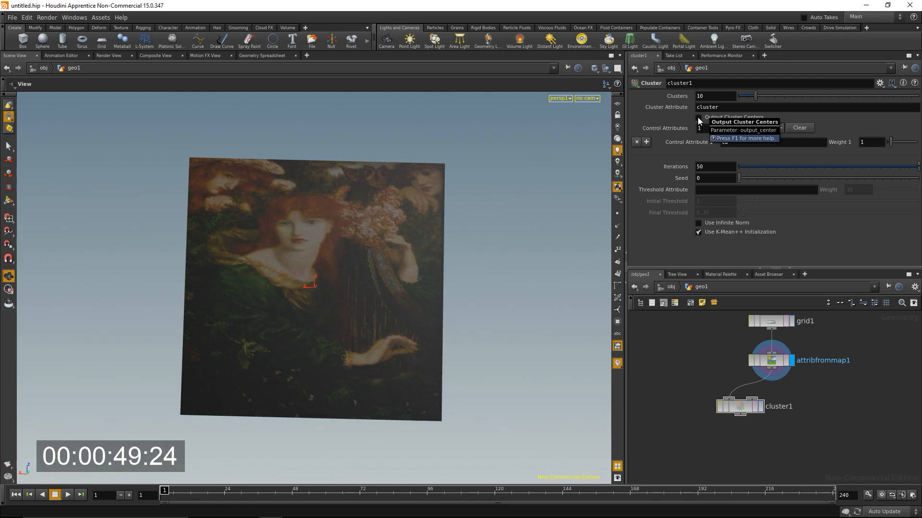
{"action": "left_click", "coordinate": [698, 117]}
{"action": "type", "text": "copy"}
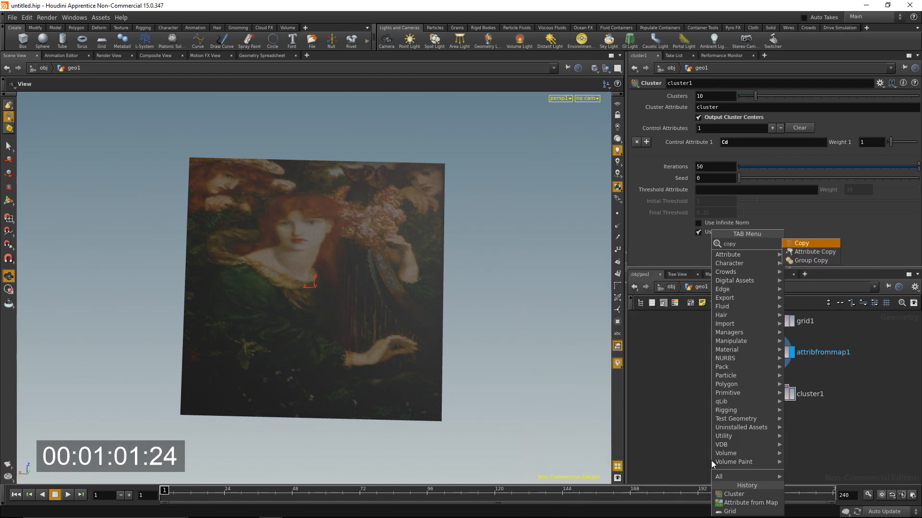
Add a Copy node and wire a 0.2-scale Box and cluster1 into it
{"action": "left_click", "coordinate": [800, 243]}
{"action": "type", "text": ".2"}
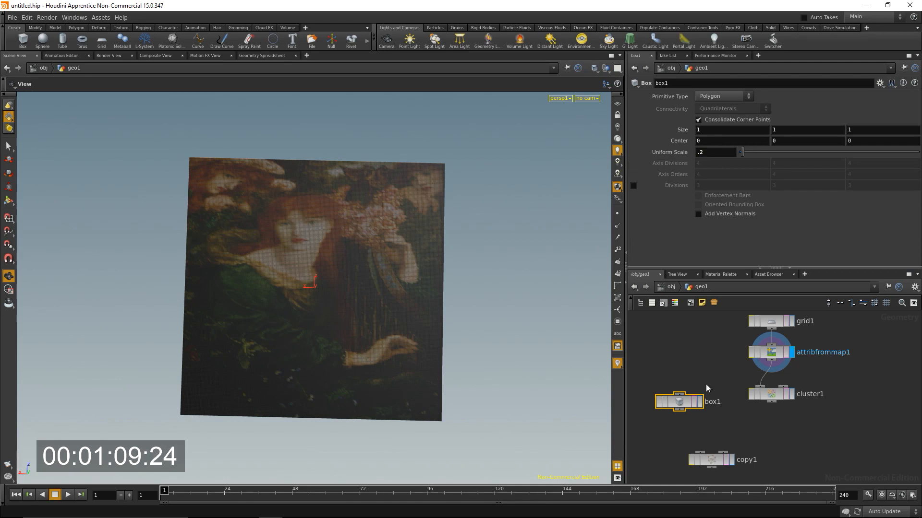
{"action": "left_click", "coordinate": [709, 459]}
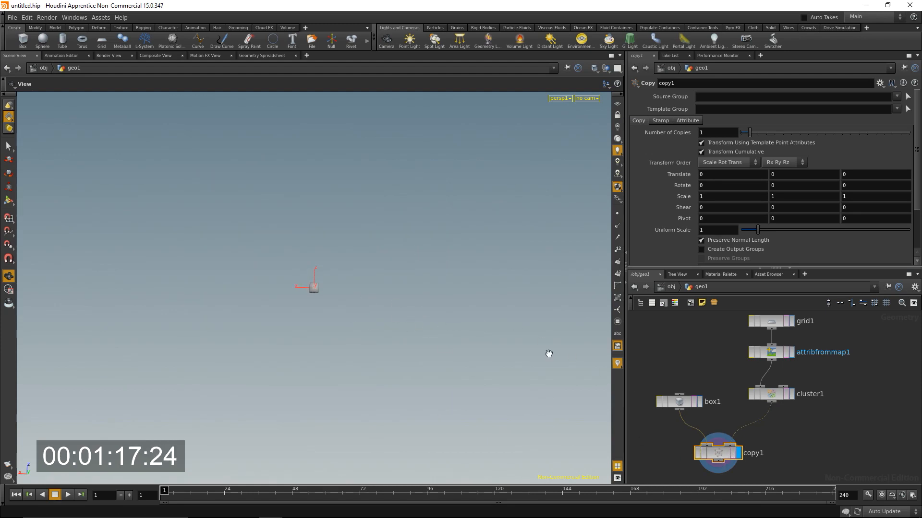
{"action": "key", "text": "tab"}
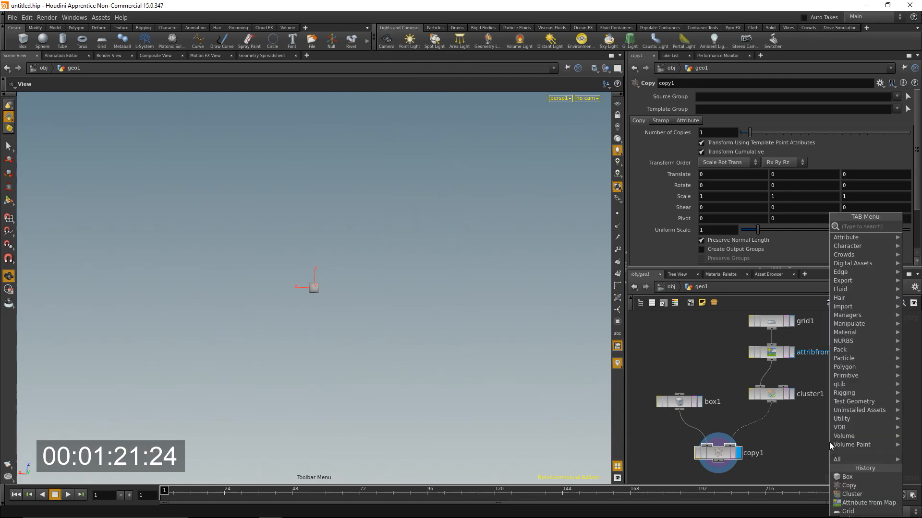
{"action": "type", "text": "pointwra"}
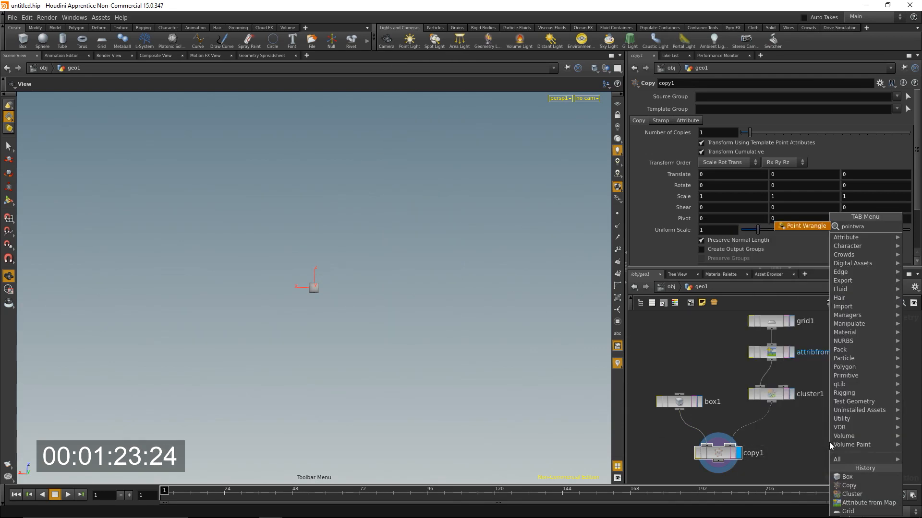
{"action": "left_click", "coordinate": [805, 226]}
{"action": "type", "text": "@P += @"}
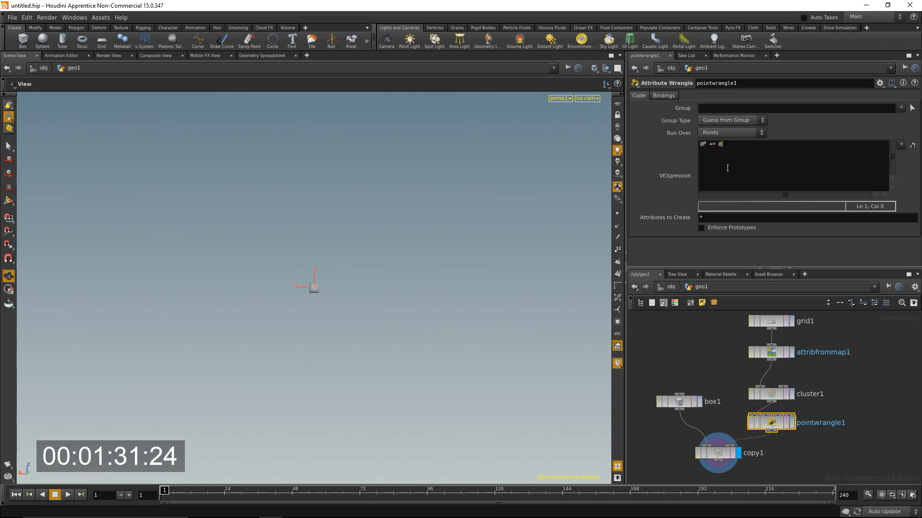
{"action": "type", "text": "P *"}
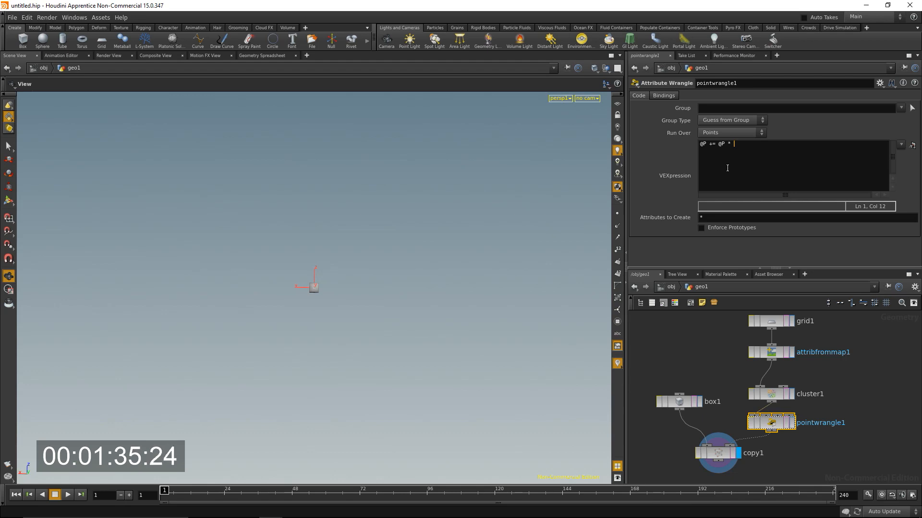
{"action": "type", "text": "@"}
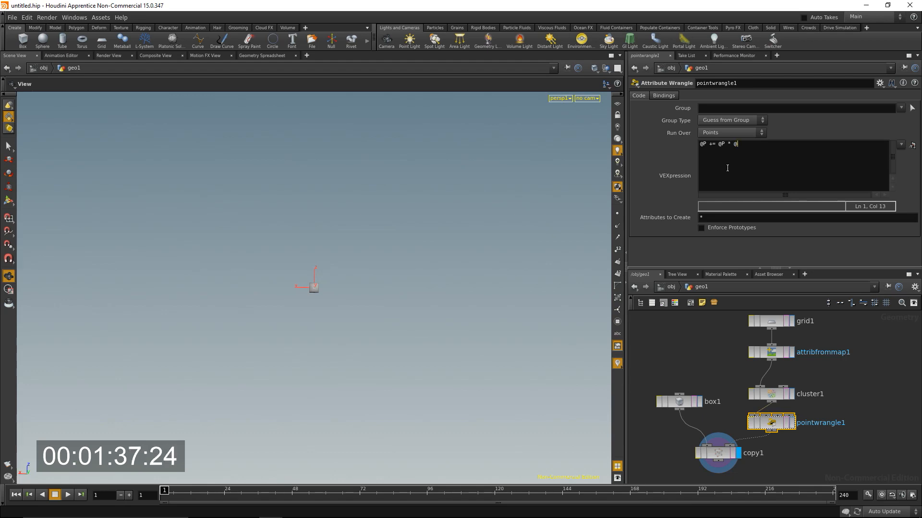
{"action": "type", "text": "ptnum * ."}
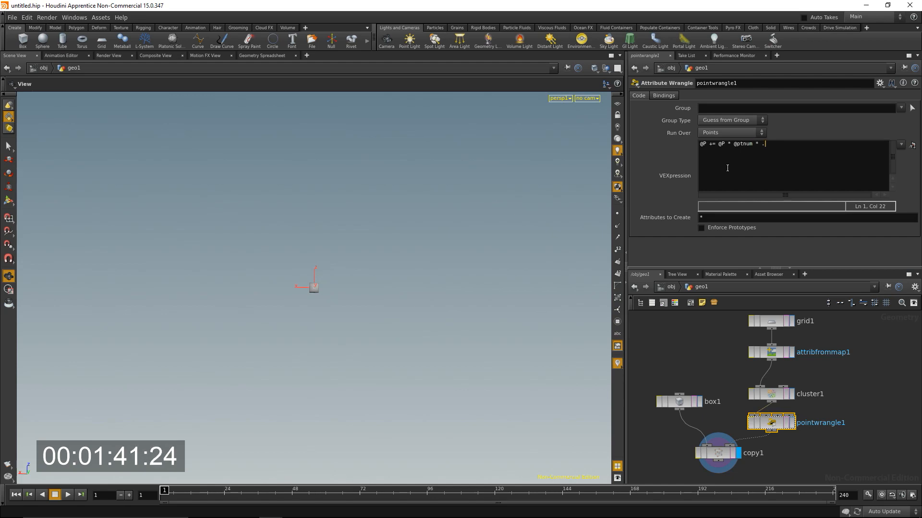
{"action": "type", "text": "1;"}
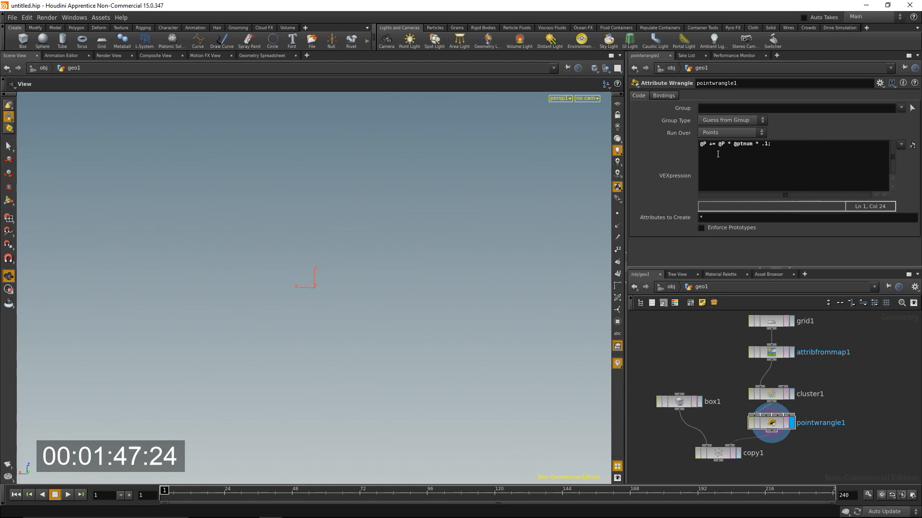
Review the cluster and wrangle outputs feeding the Copy node's diagonal row of boxes
{"action": "left_click", "coordinate": [772, 394]}
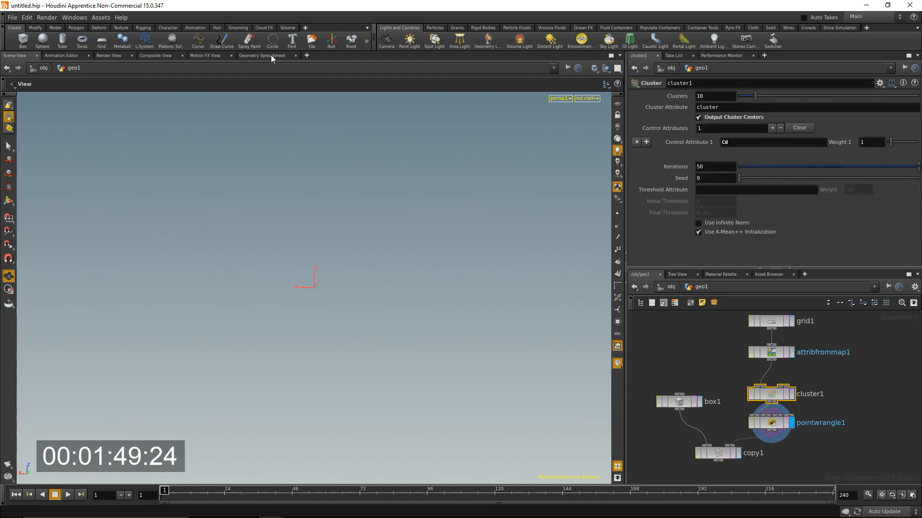
{"action": "left_click", "coordinate": [771, 423]}
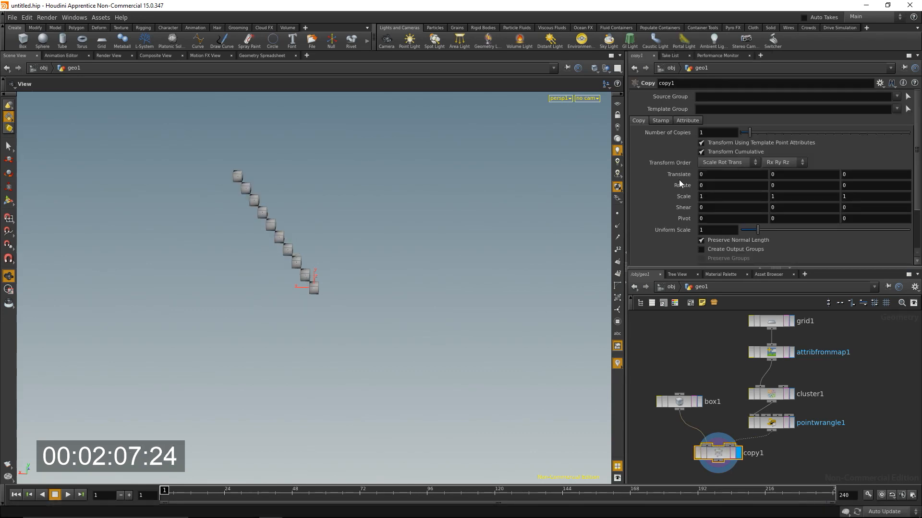
Enable Use Template Point Attributes on copy1 so Cd colours each box
{"action": "left_click", "coordinate": [686, 121]}
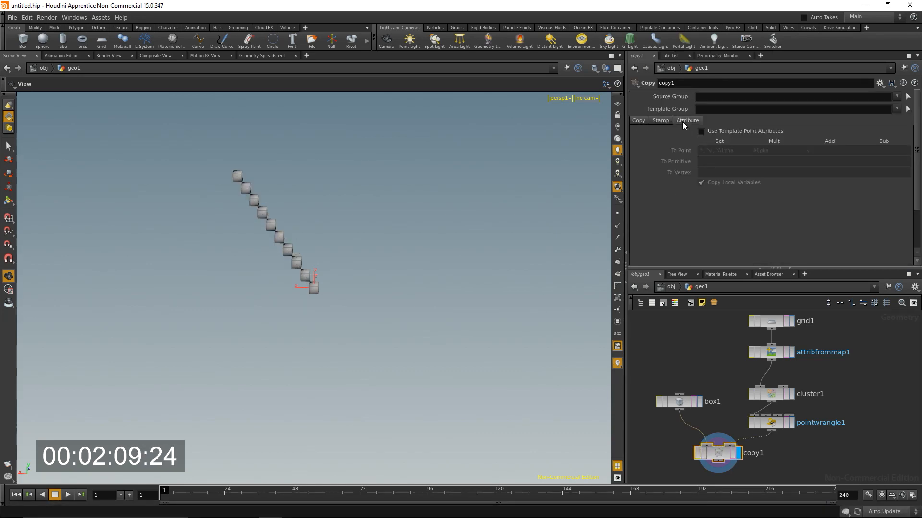
{"action": "left_click", "coordinate": [701, 131]}
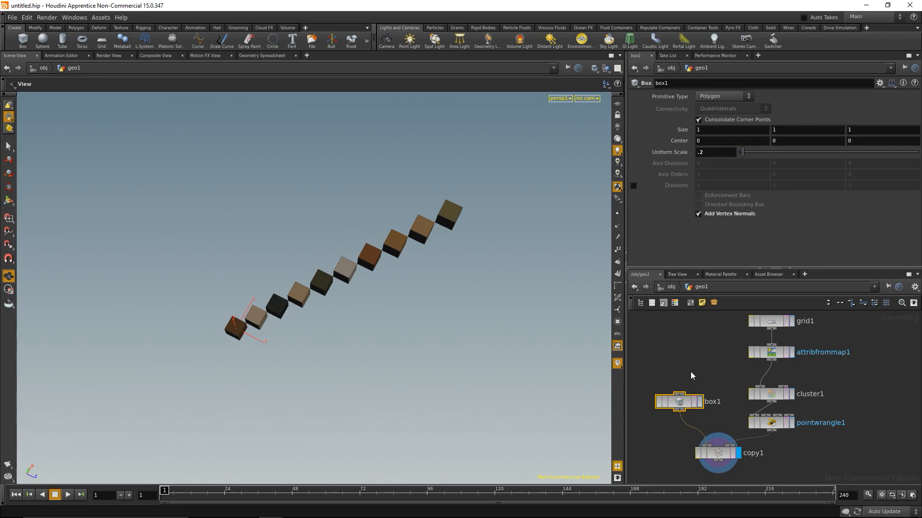
{"action": "mouse_move", "coordinate": [779, 270]}
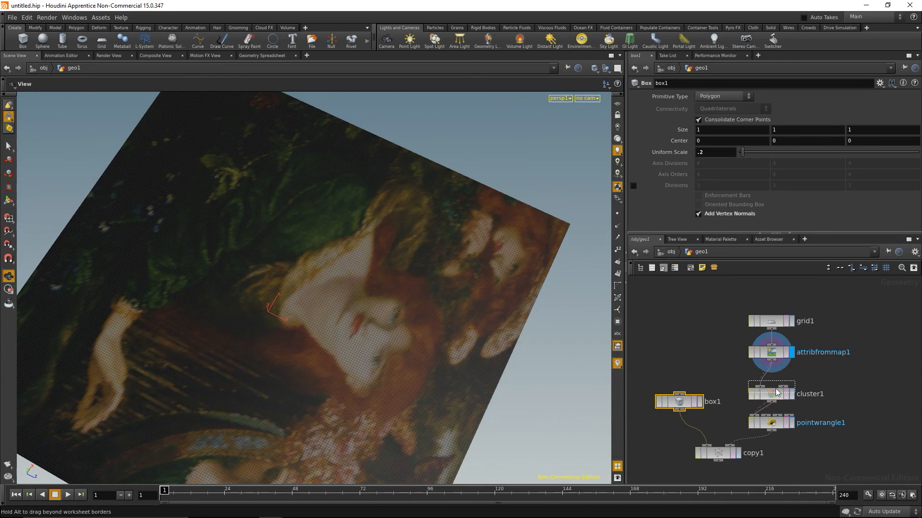
Display cluster1's output to review the ten colour clusters
{"action": "left_click", "coordinate": [772, 387]}
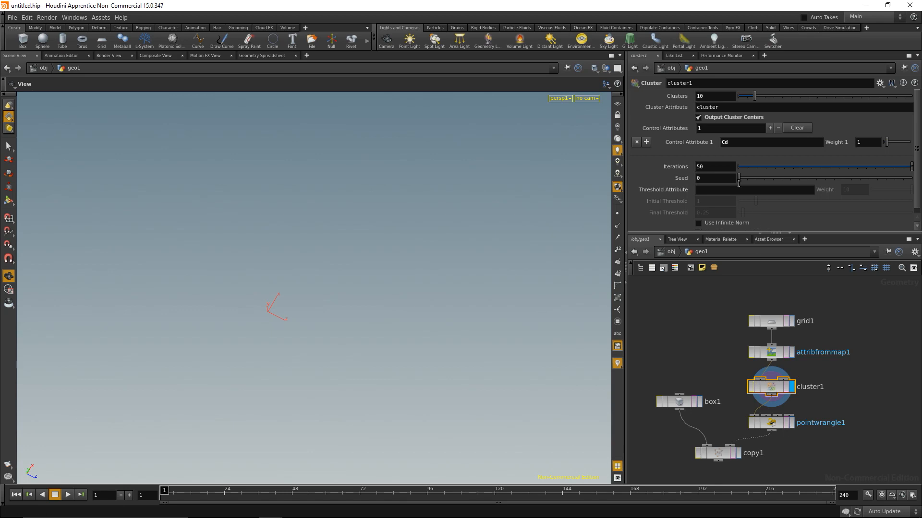
{"action": "mouse_move", "coordinate": [757, 164]}
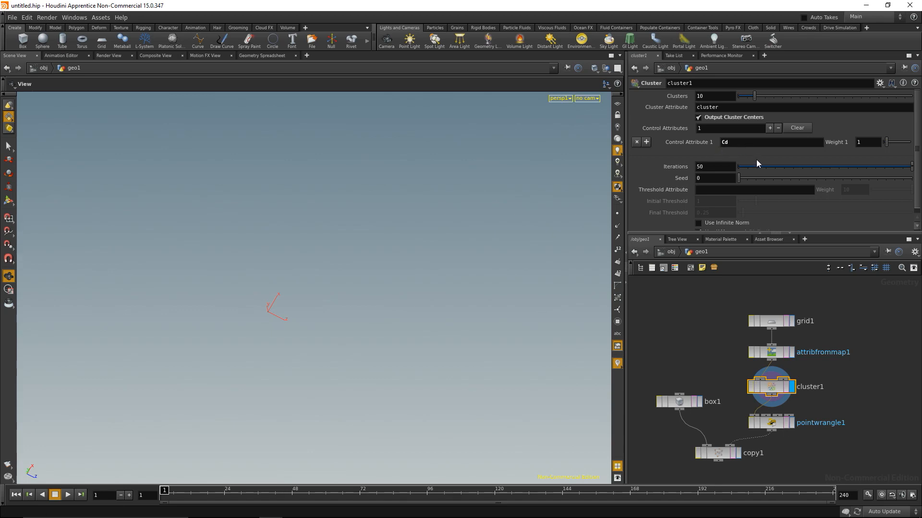
{"action": "mouse_move", "coordinate": [710, 127]}
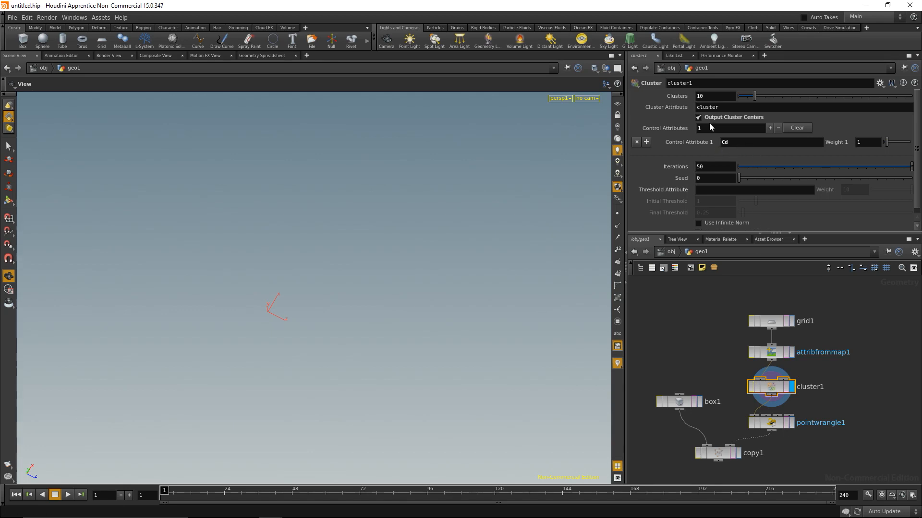
{"action": "mouse_move", "coordinate": [757, 124]}
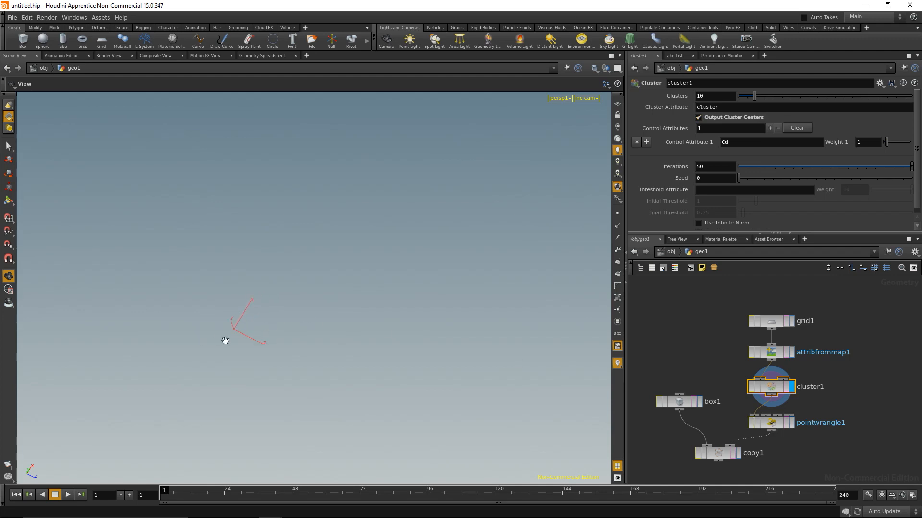
{"action": "mouse_move", "coordinate": [231, 328]}
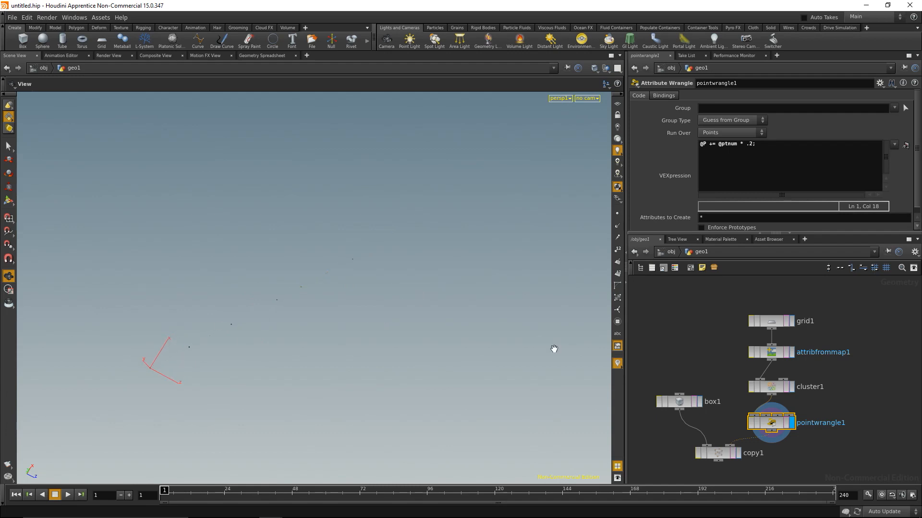
{"action": "left_click", "coordinate": [771, 386]}
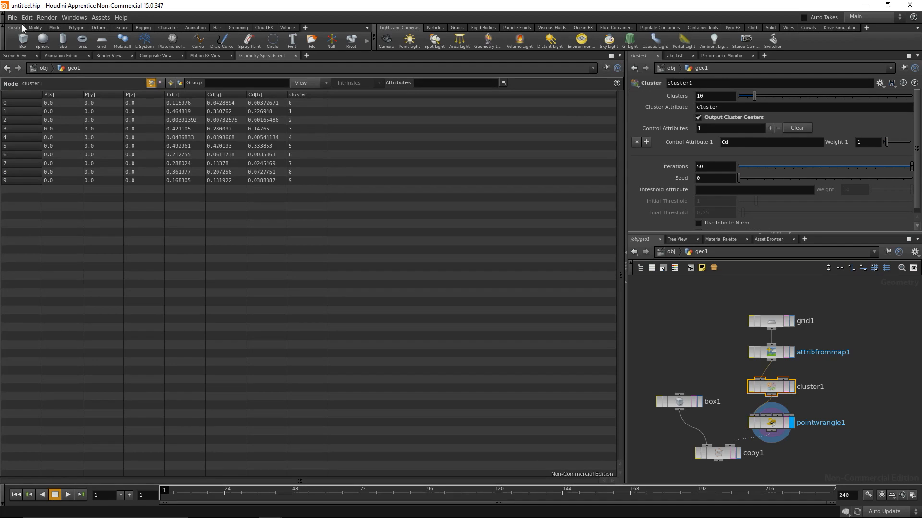
{"action": "left_click", "coordinate": [771, 423]}
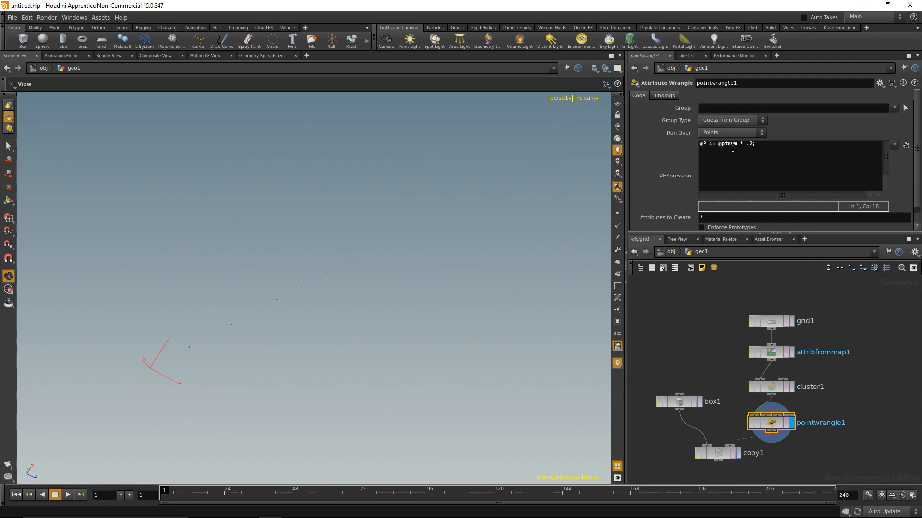
{"action": "mouse_move", "coordinate": [150, 366]}
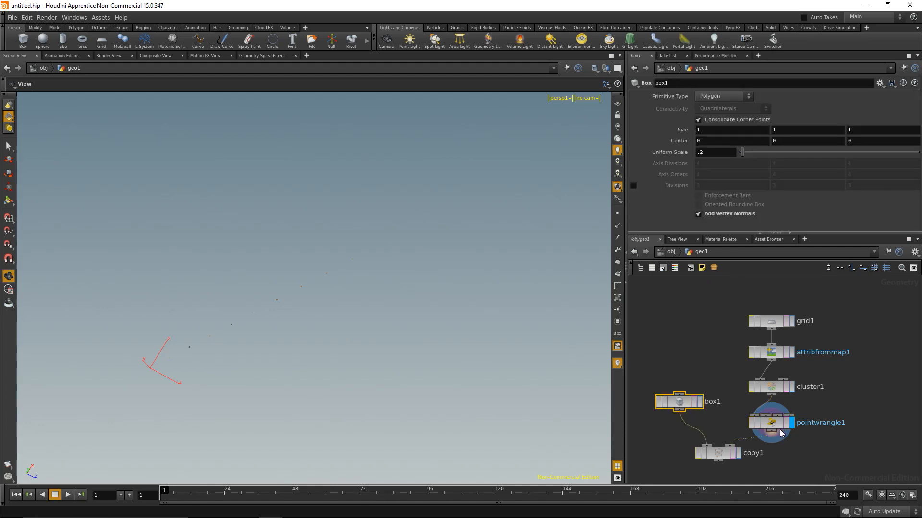
Select pointwrangle1 to review its point-spacing code
{"action": "left_click", "coordinate": [770, 422]}
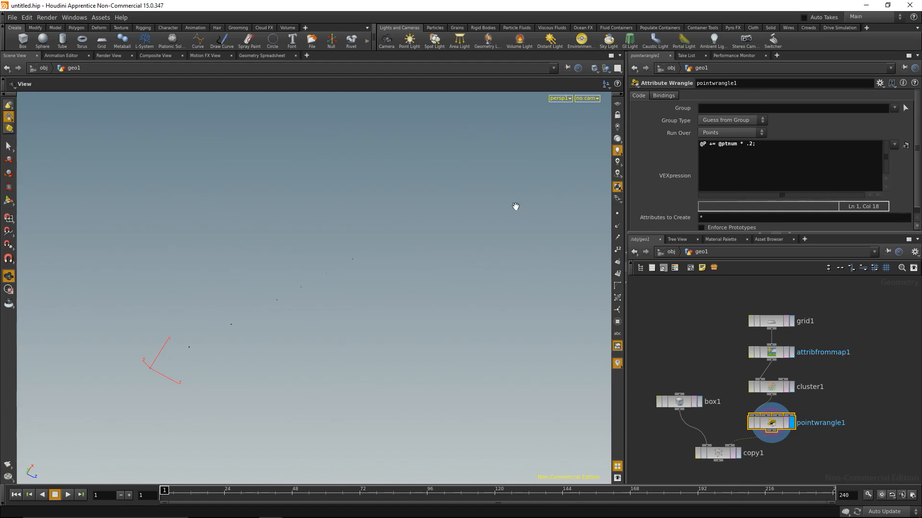
{"action": "mouse_move", "coordinate": [251, 334]}
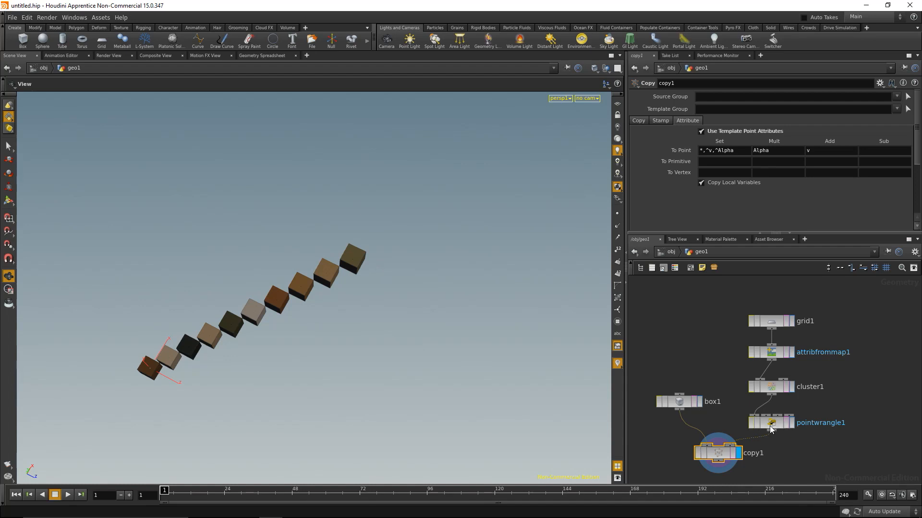
{"action": "mouse_move", "coordinate": [163, 348]}
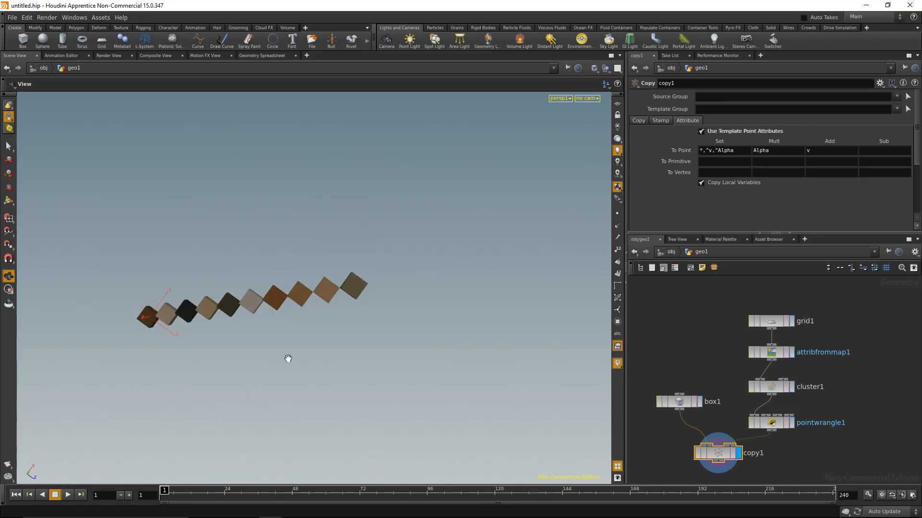
{"action": "mouse_move", "coordinate": [278, 348]}
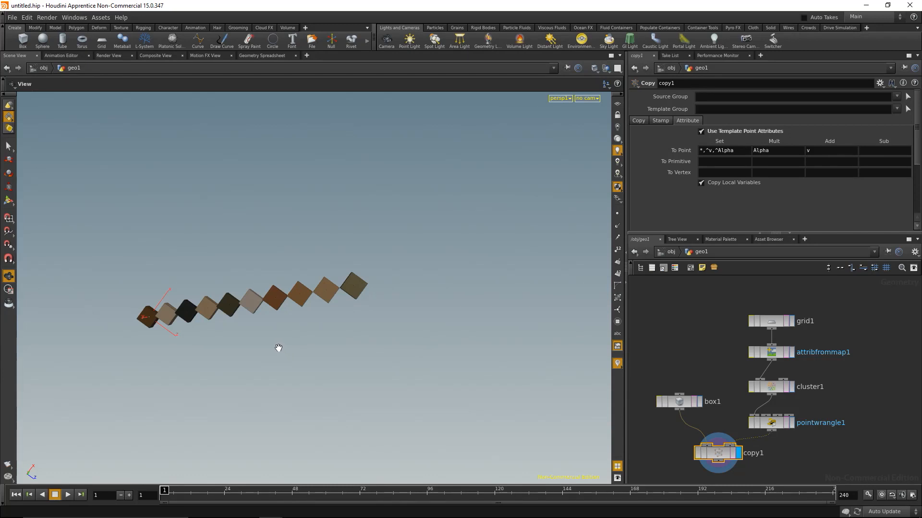